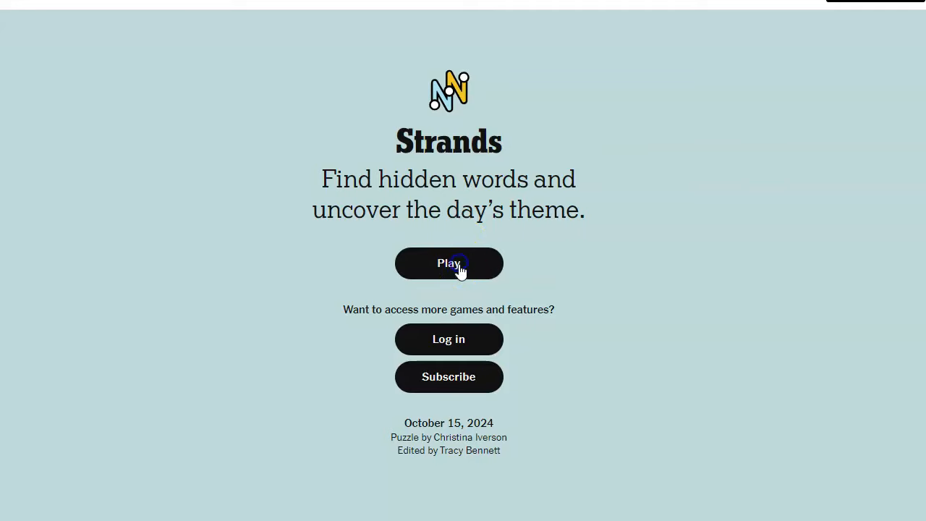
Start the Beast mode puzzle and trace HORN in the lower-right letters.
{"action": "left_click", "coordinate": [449, 263]}
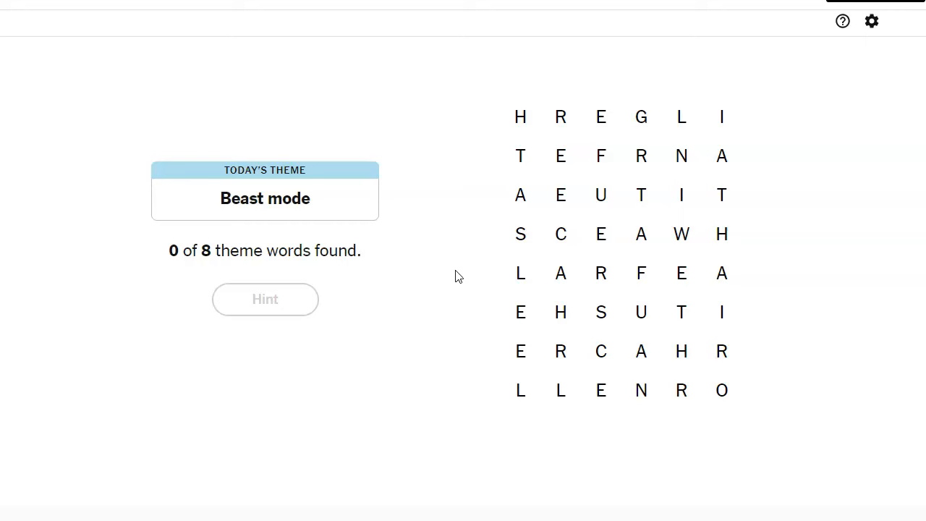
{"action": "mouse_move", "coordinate": [456, 272]}
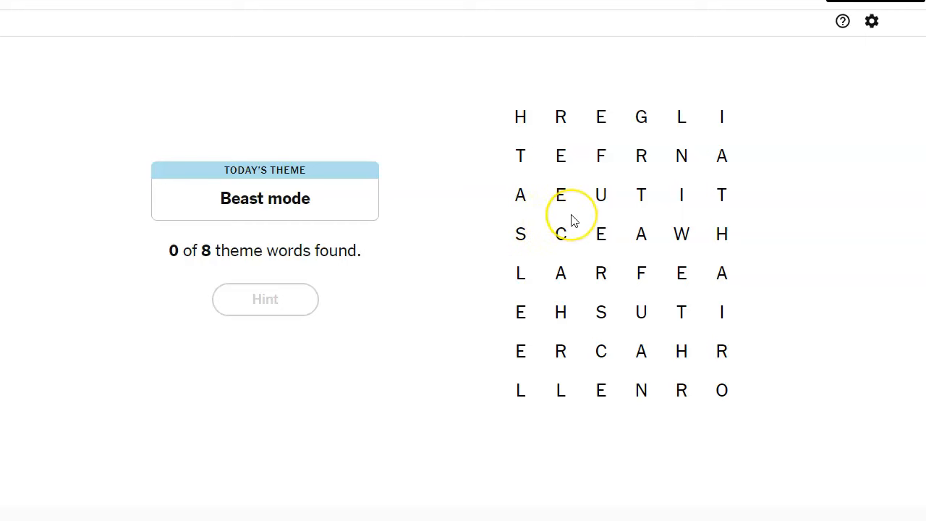
{"action": "mouse_move", "coordinate": [652, 234]}
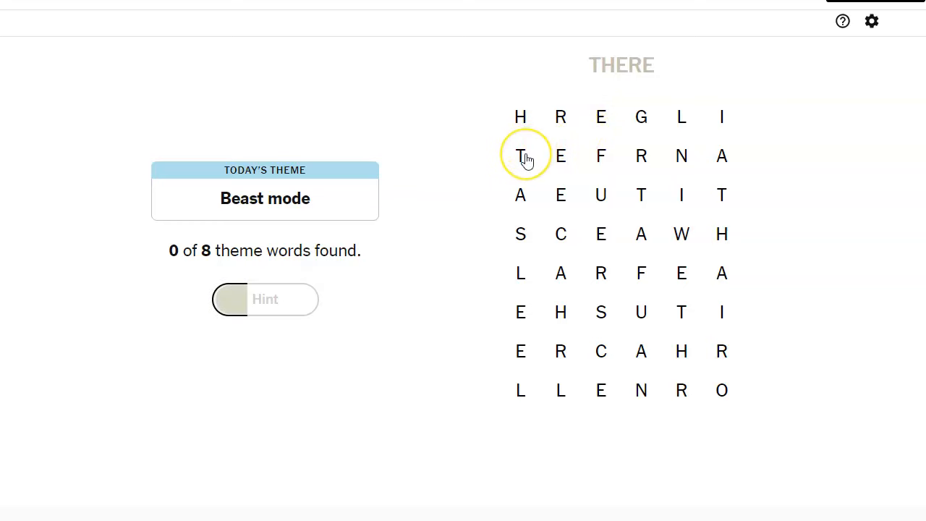
{"action": "mouse_move", "coordinate": [520, 196]}
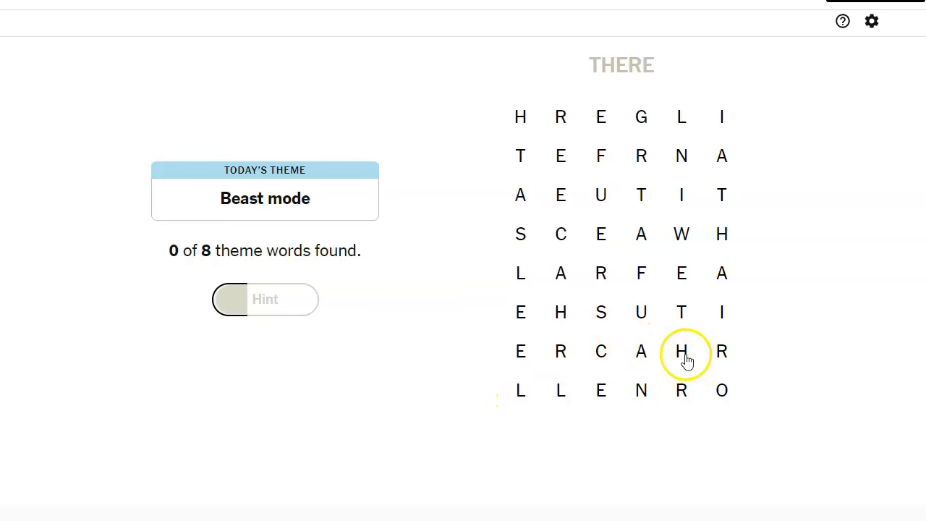
{"action": "left_click_drag", "start_coordinate": [681, 350], "coordinate": [641, 390]}
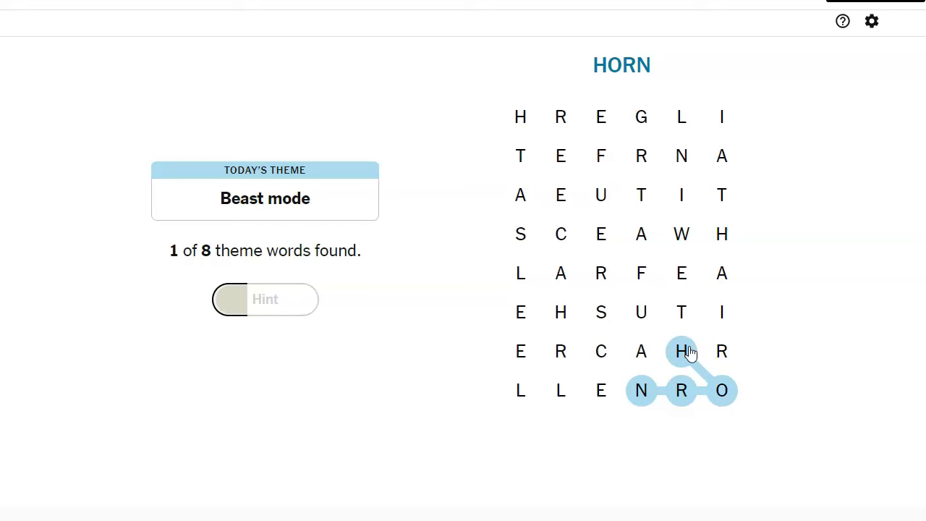
{"action": "left_click_drag", "start_coordinate": [560, 233], "coordinate": [520, 272]}
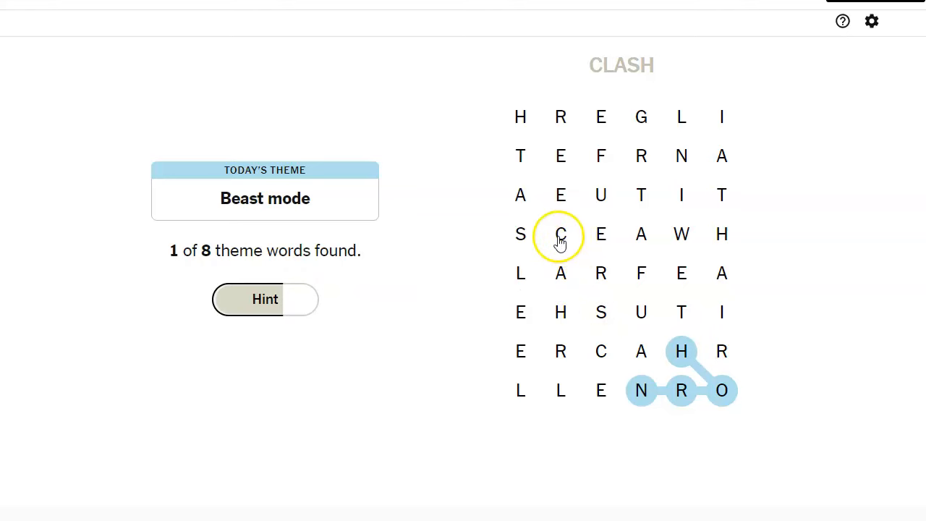
{"action": "mouse_move", "coordinate": [721, 194]}
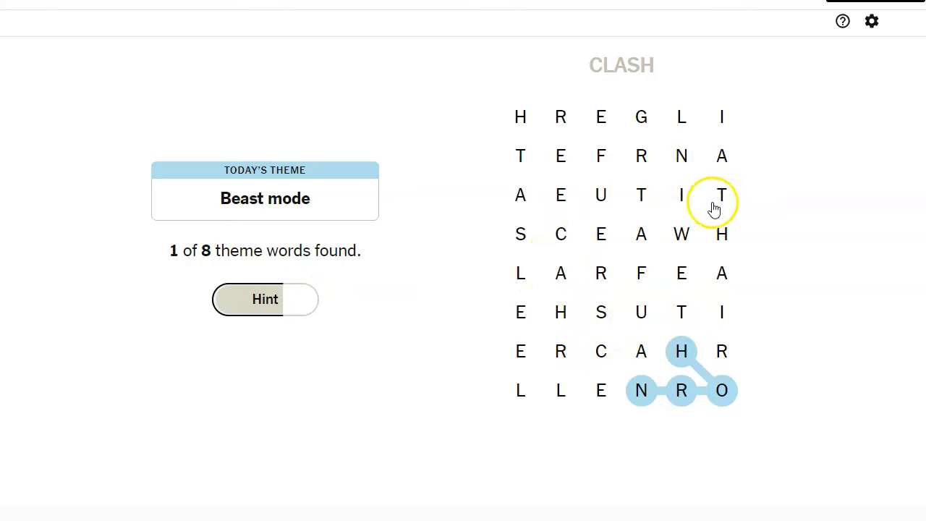
{"action": "mouse_move", "coordinate": [687, 301]}
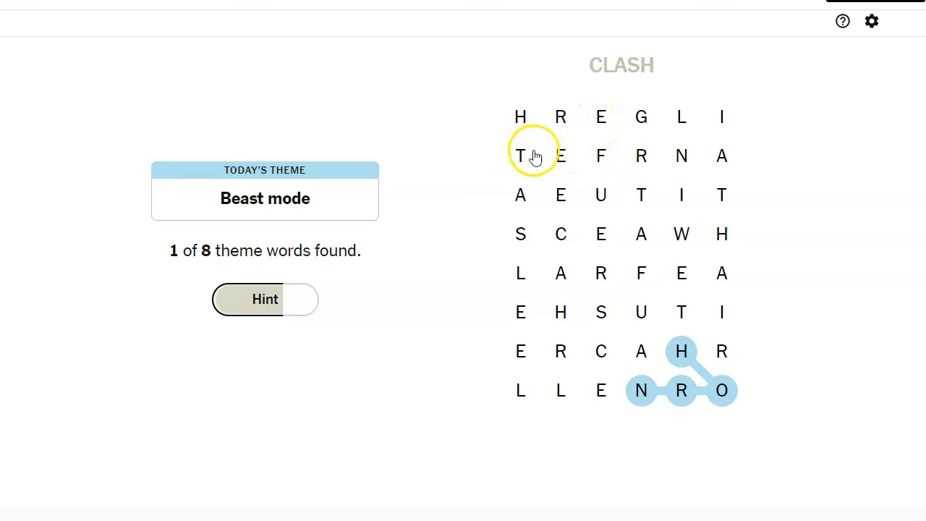
{"action": "mouse_move", "coordinate": [561, 199]}
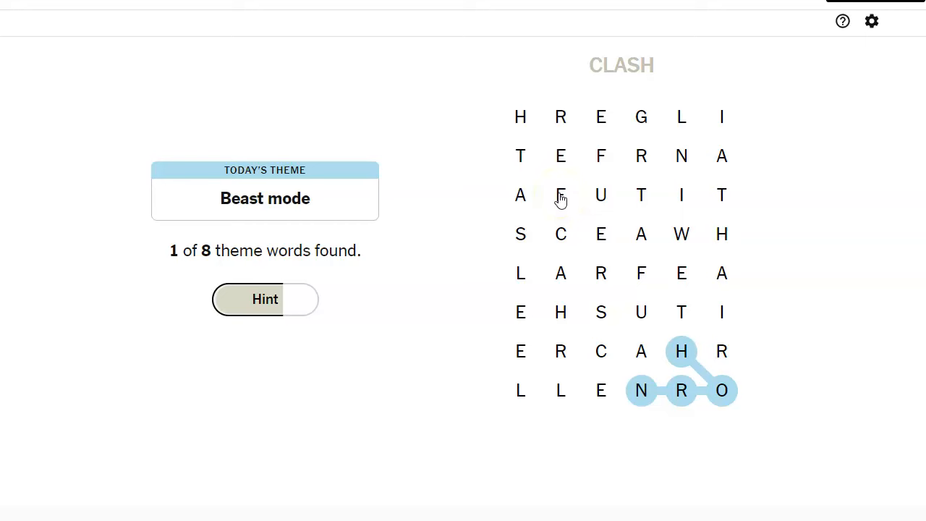
{"action": "mouse_move", "coordinate": [720, 195]}
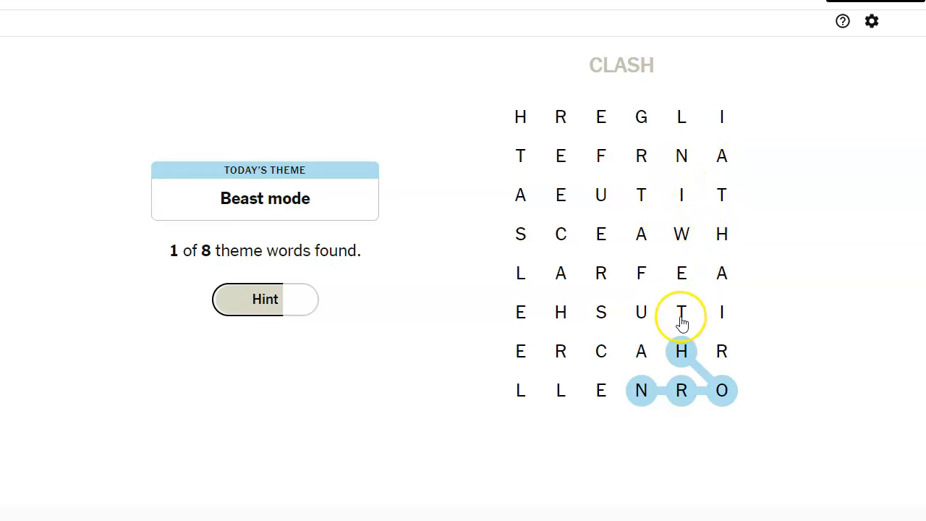
{"action": "mouse_move", "coordinate": [626, 340]}
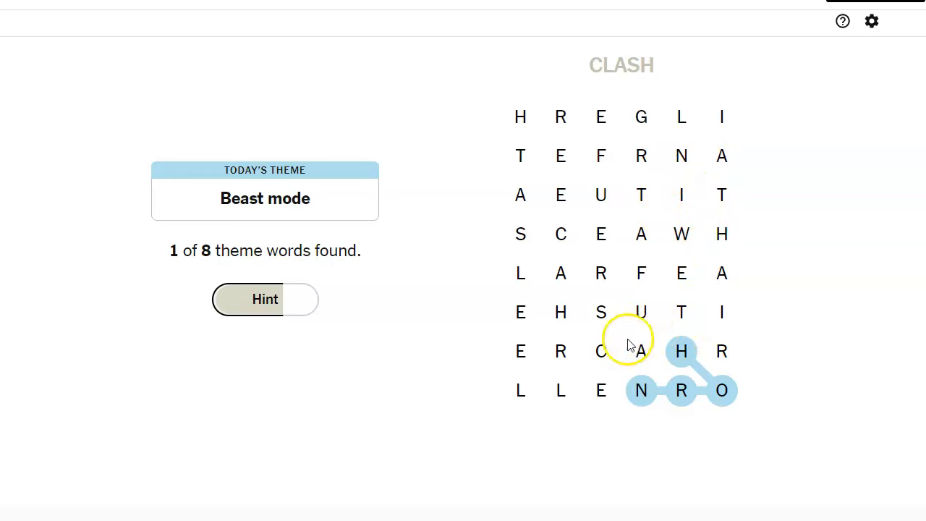
{"action": "mouse_move", "coordinate": [561, 312]}
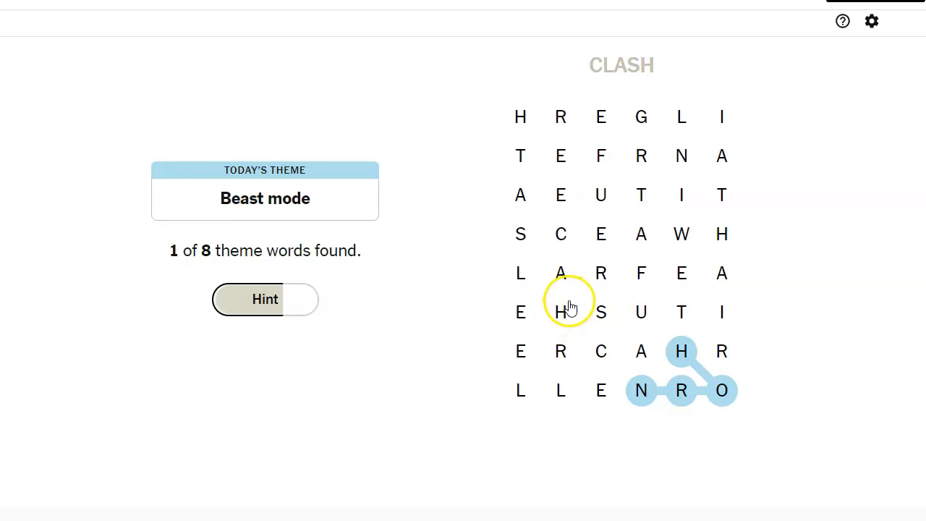
{"action": "mouse_move", "coordinate": [621, 255]}
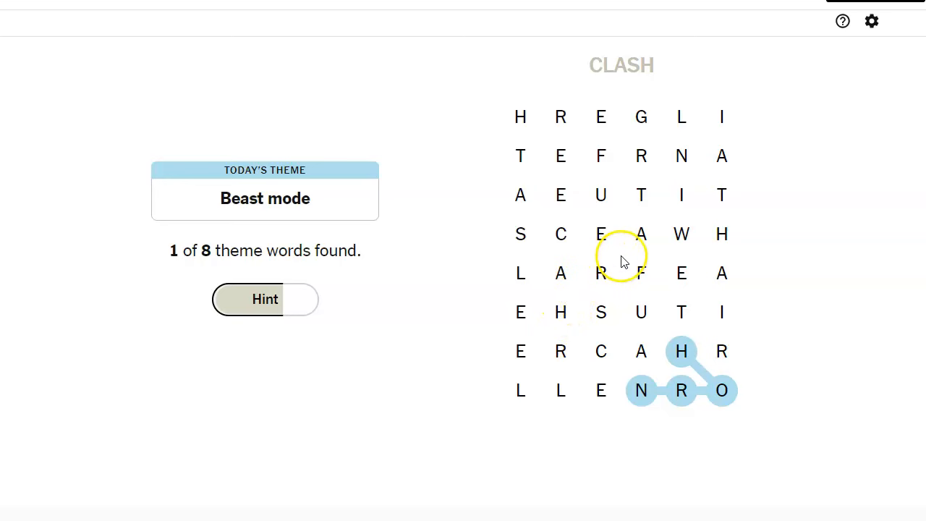
{"action": "mouse_move", "coordinate": [633, 262]}
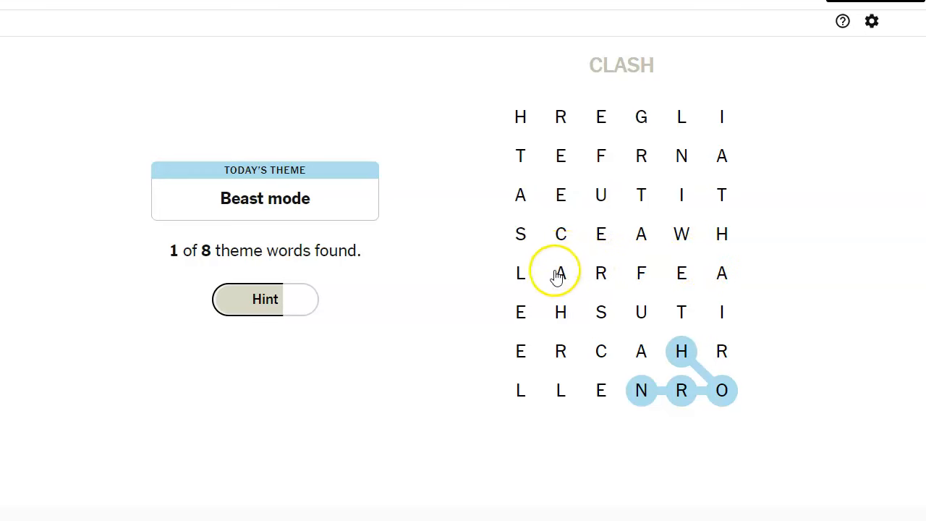
{"action": "mouse_move", "coordinate": [561, 234]}
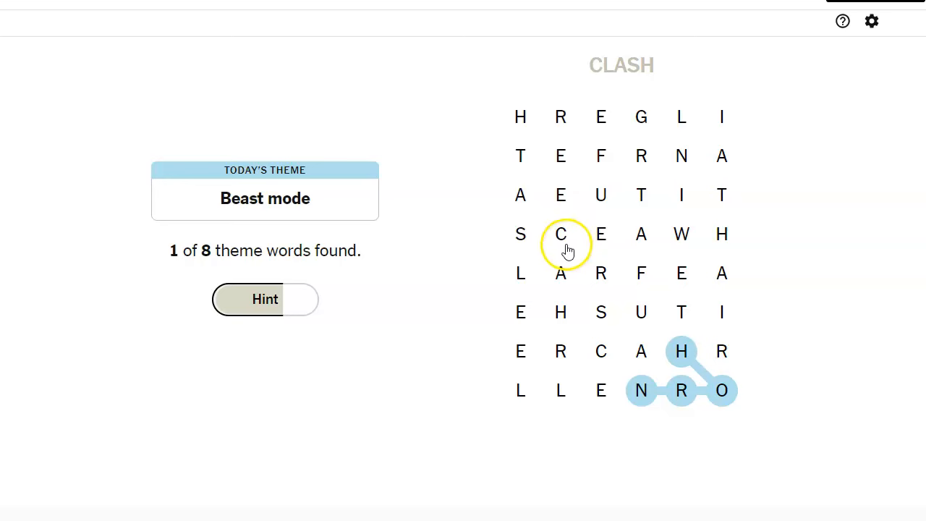
{"action": "mouse_move", "coordinate": [561, 272]}
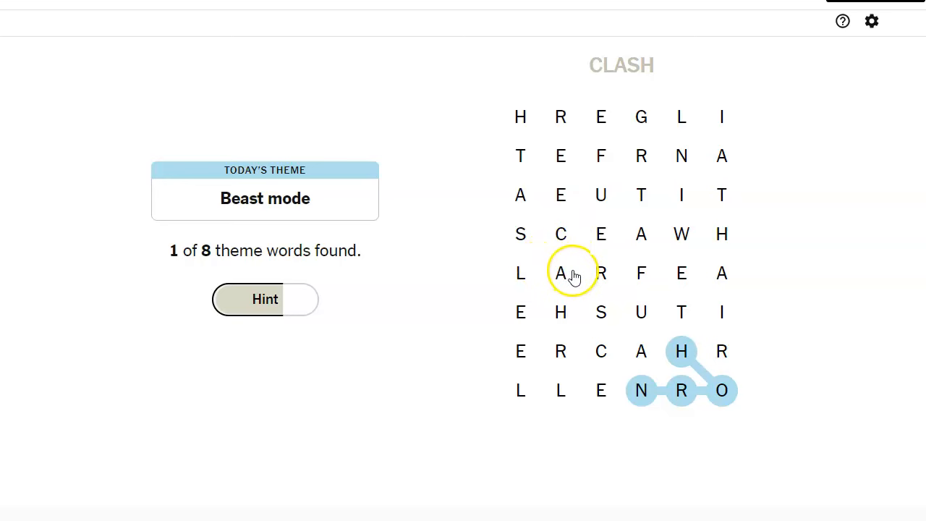
{"action": "mouse_move", "coordinate": [601, 194]}
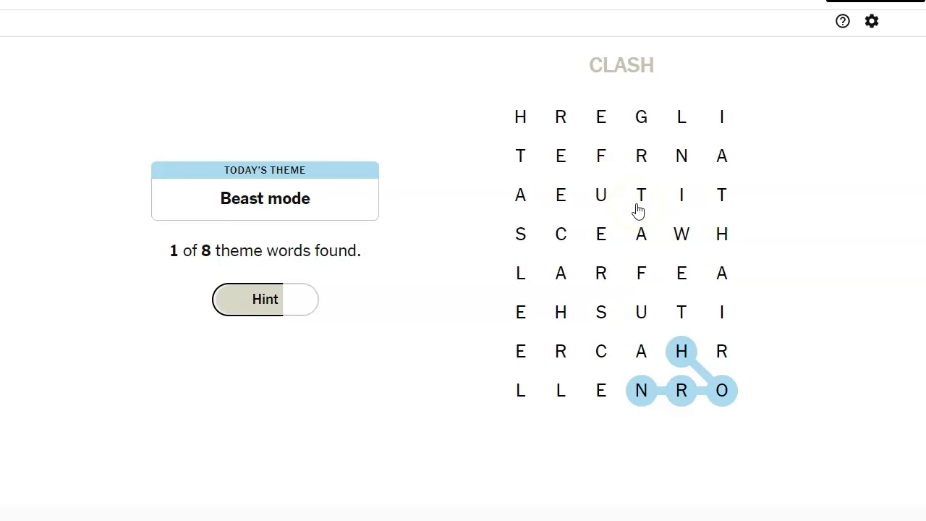
Enter the non-theme words CLASH and CUTE, filling the hint meter.
{"action": "left_click", "coordinate": [601, 351]}
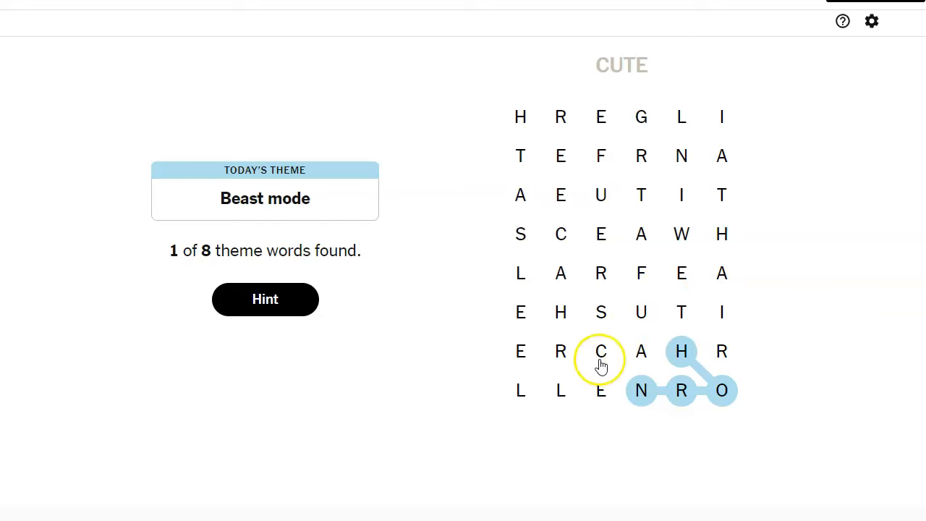
{"action": "mouse_move", "coordinate": [560, 351]}
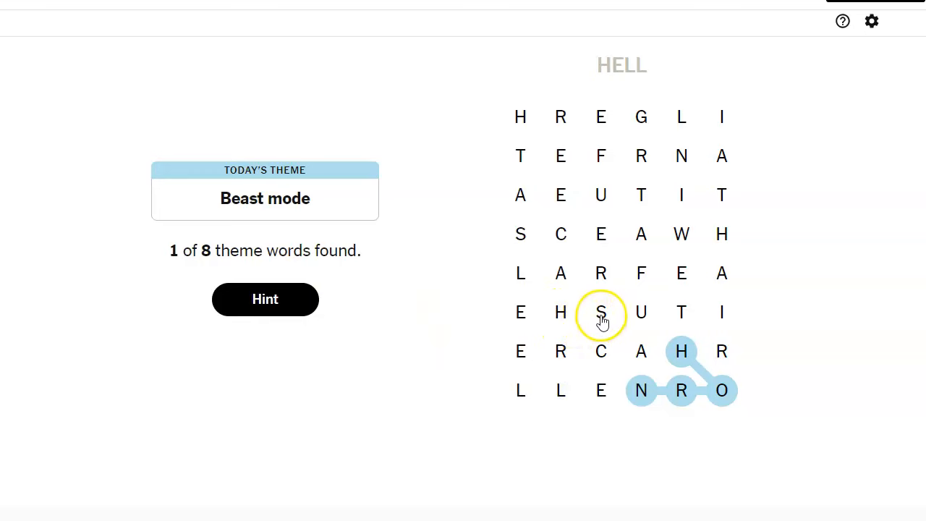
{"action": "mouse_move", "coordinate": [560, 391]}
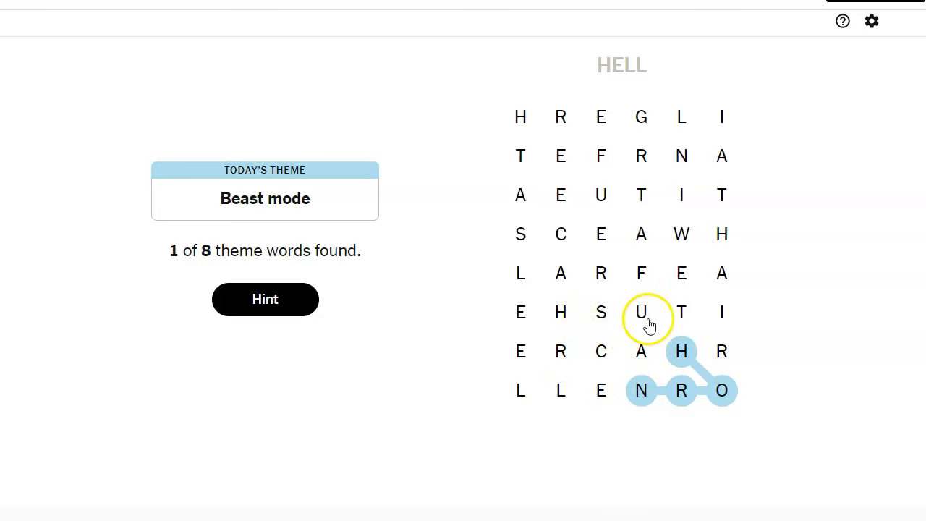
{"action": "mouse_move", "coordinate": [621, 329]}
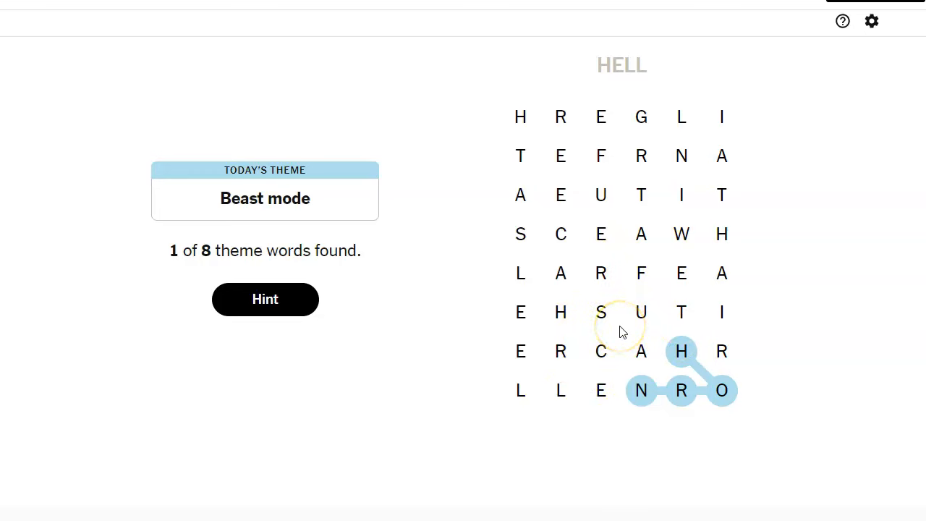
{"action": "mouse_move", "coordinate": [520, 234]}
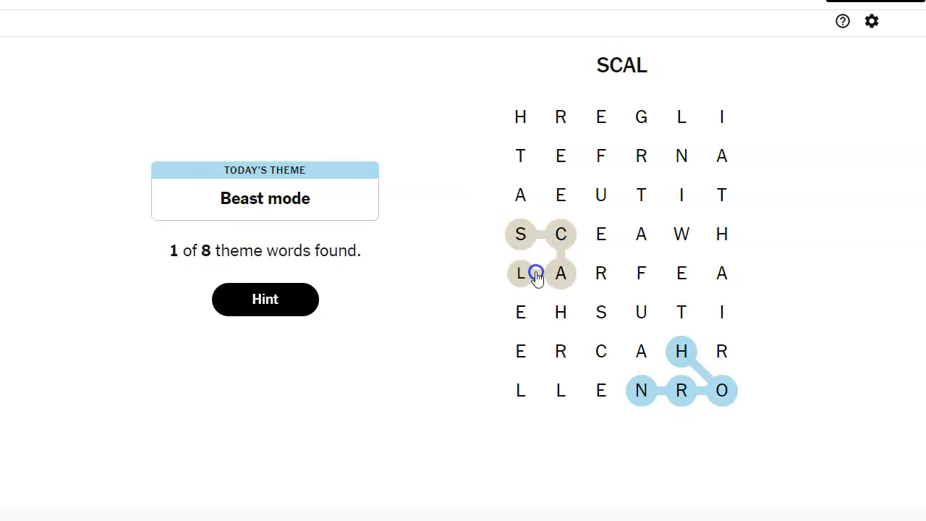
Complete SCALE and SHELL, and begin tracing the spangram with CREATURE.
{"action": "left_click", "coordinate": [520, 312]}
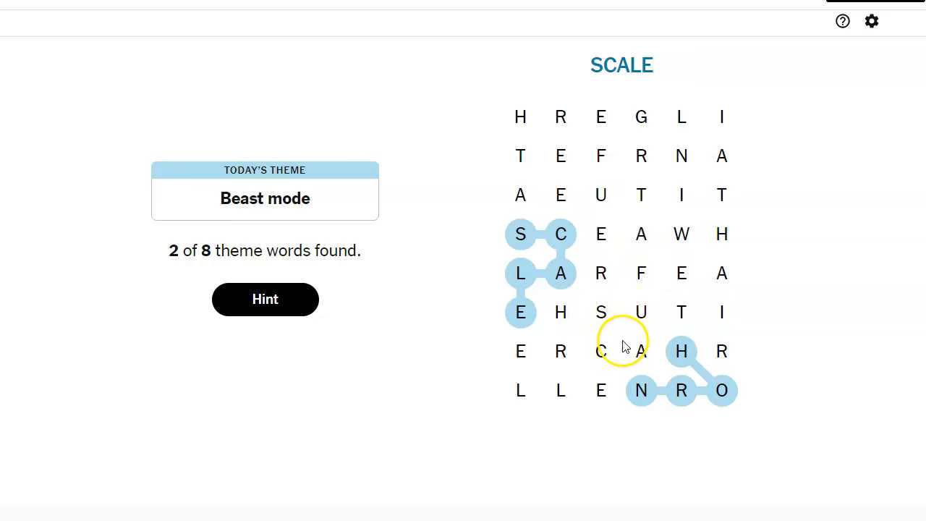
{"action": "mouse_move", "coordinate": [641, 390]}
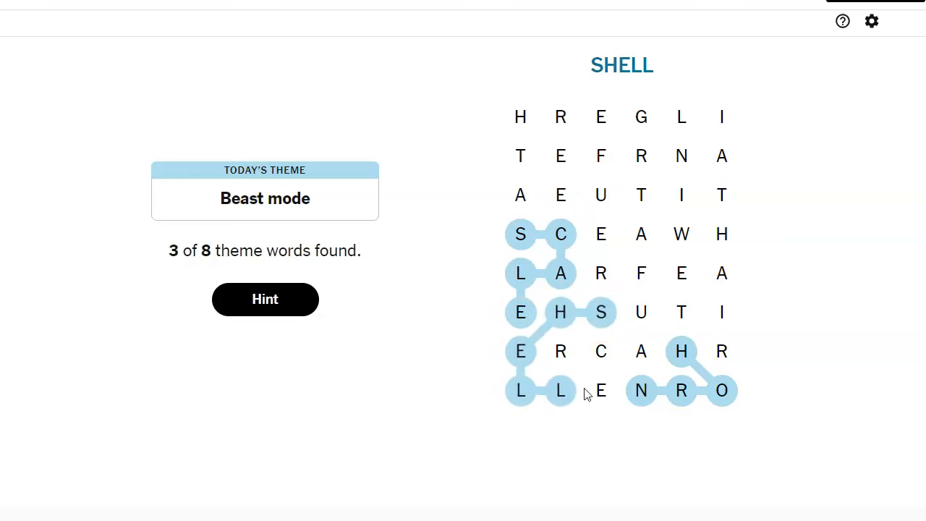
{"action": "left_click", "coordinate": [601, 351]}
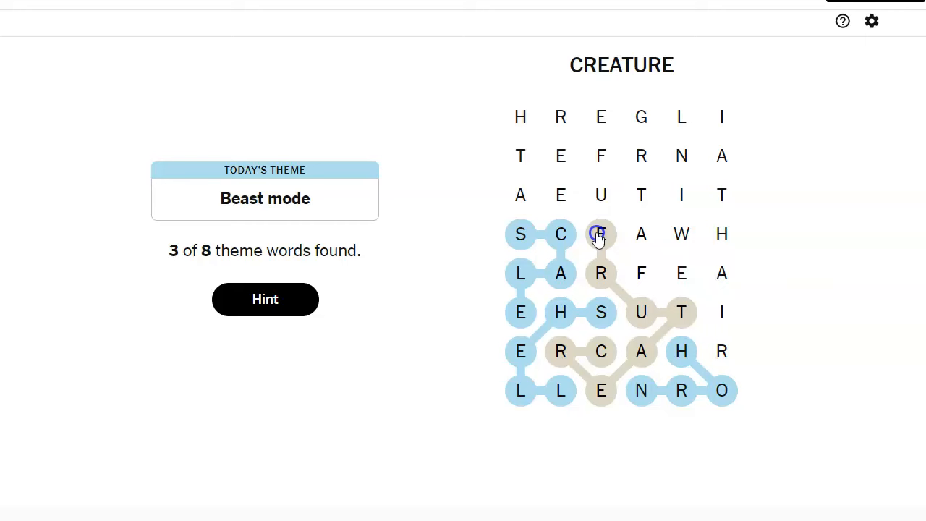
Finish the CREATUREFEATURE spangram and remaining theme words, then return to the solved board.
{"action": "left_click_drag", "start_coordinate": [601, 234], "coordinate": [681, 273]}
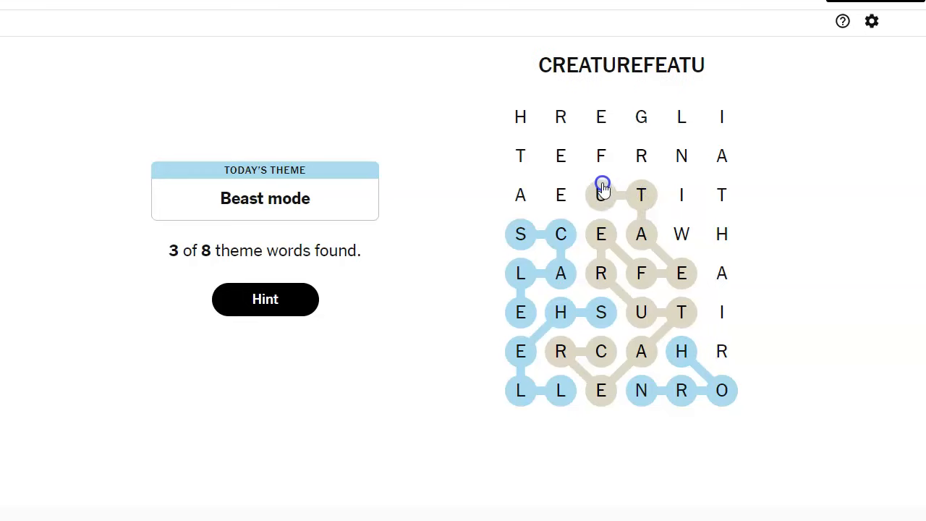
{"action": "left_click_drag", "start_coordinate": [600, 195], "coordinate": [599, 116]}
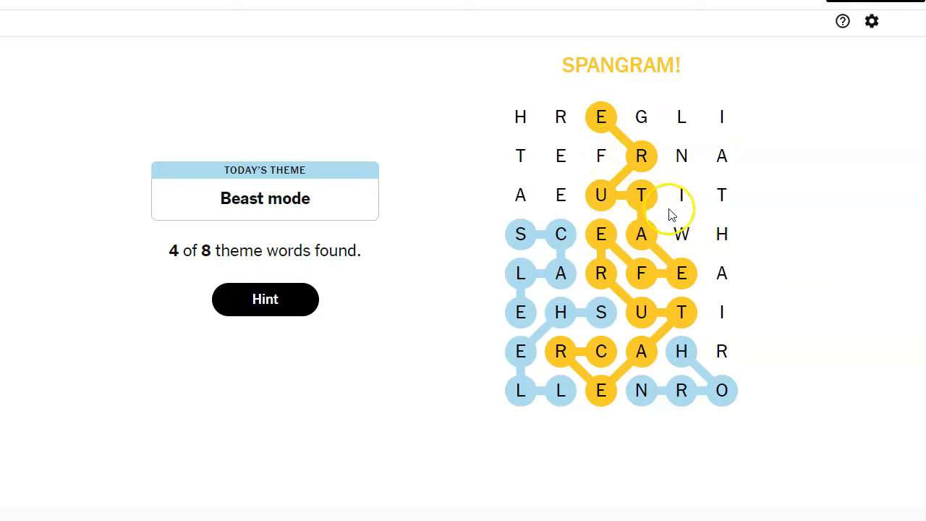
{"action": "mouse_move", "coordinate": [721, 195]}
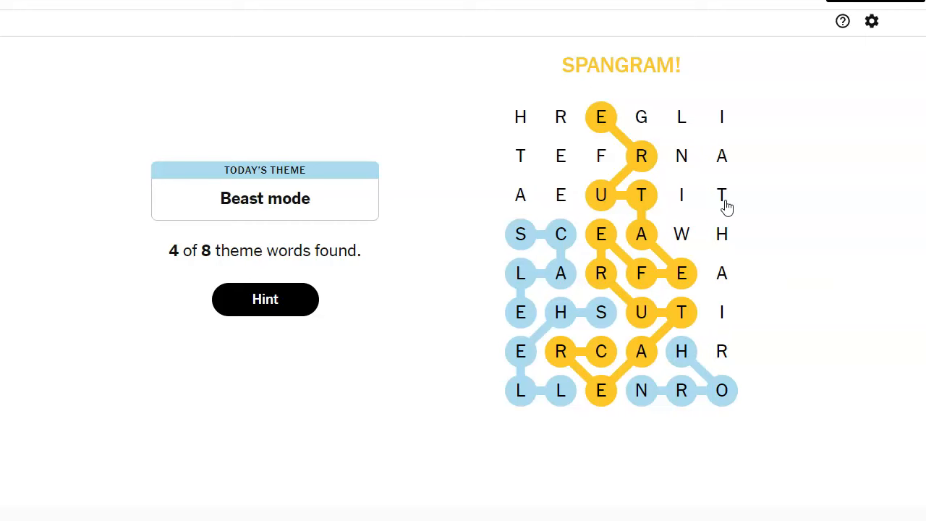
{"action": "mouse_move", "coordinate": [601, 157]}
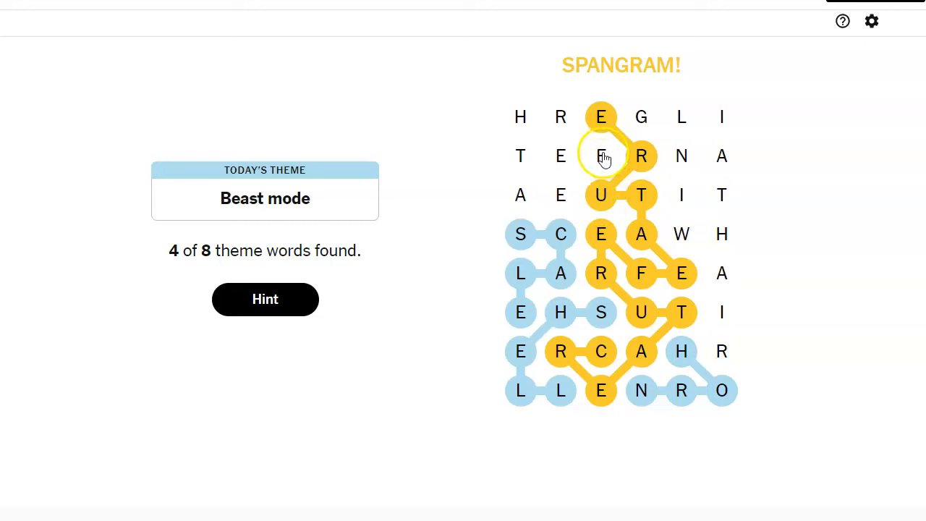
{"action": "left_click_drag", "start_coordinate": [601, 156], "coordinate": [560, 194]}
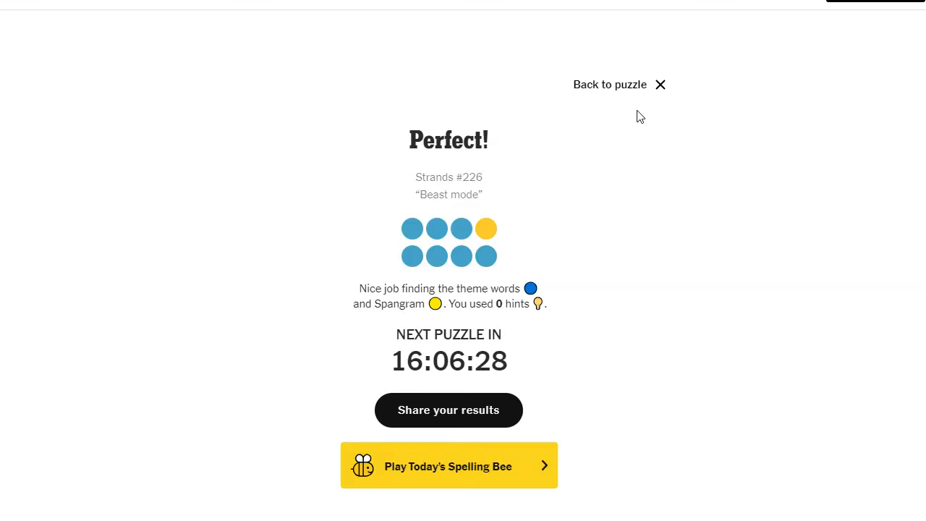
{"action": "left_click", "coordinate": [660, 85]}
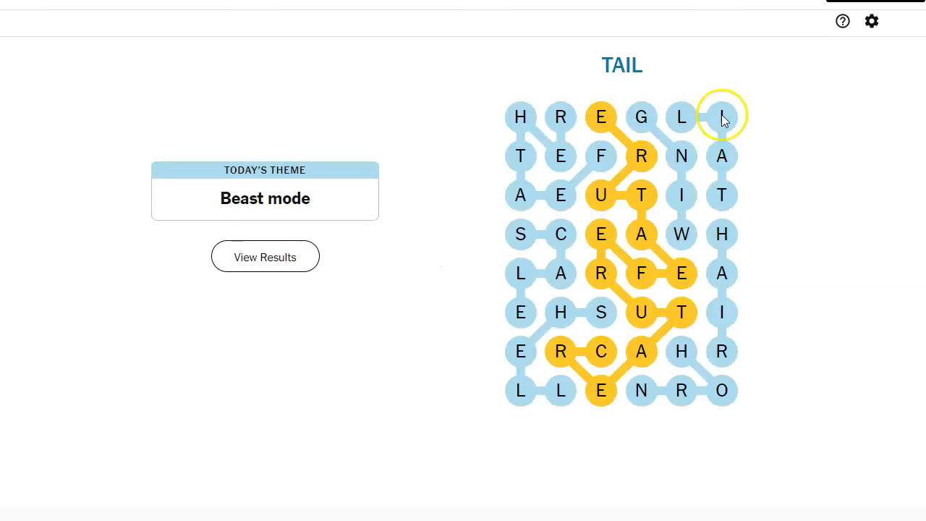
{"action": "mouse_move", "coordinate": [775, 165]}
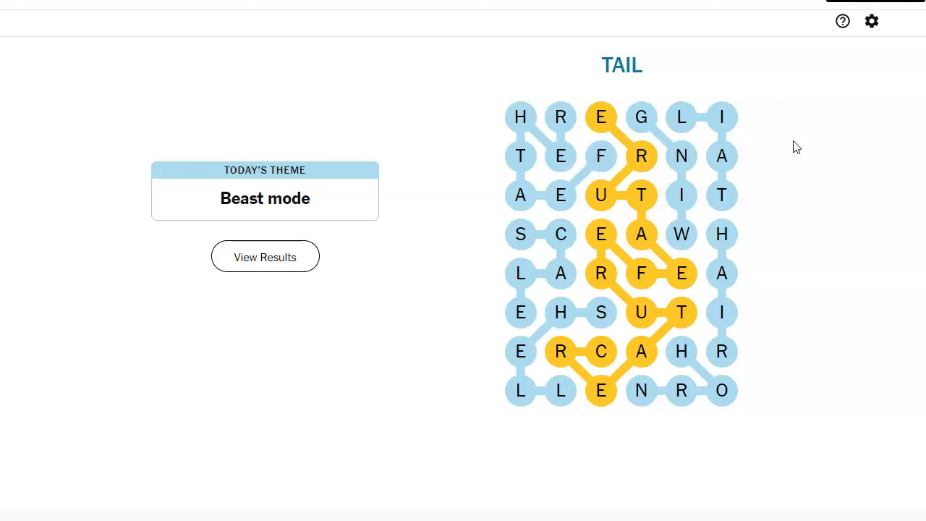
{"action": "mouse_move", "coordinate": [626, 201]}
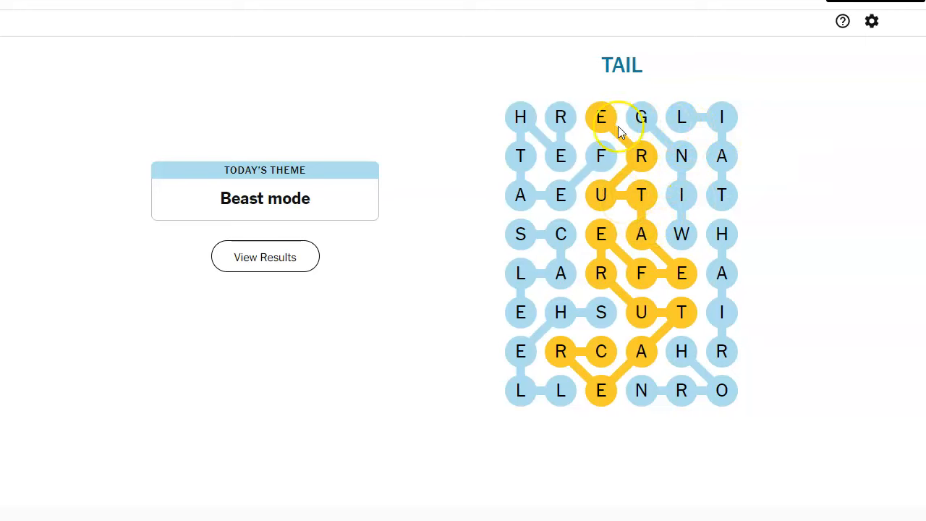
{"action": "mouse_move", "coordinate": [630, 336]}
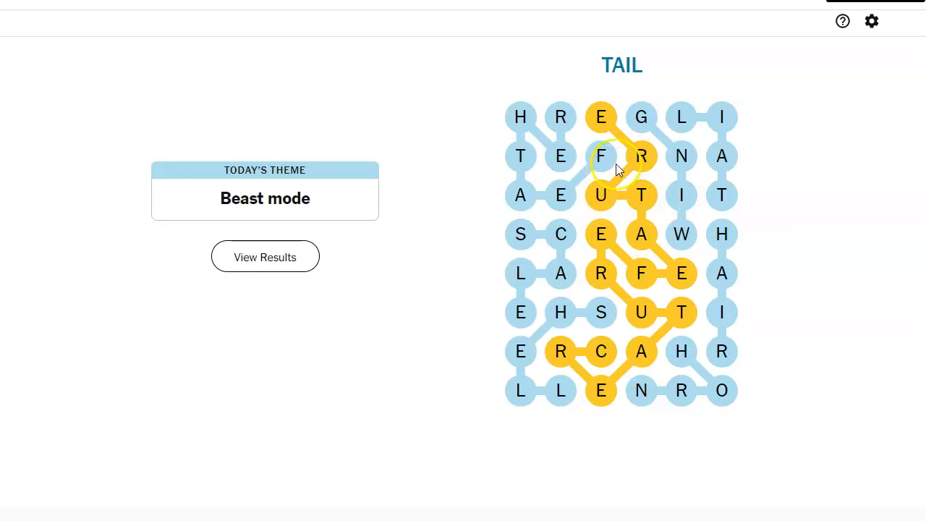
{"action": "mouse_move", "coordinate": [767, 304]}
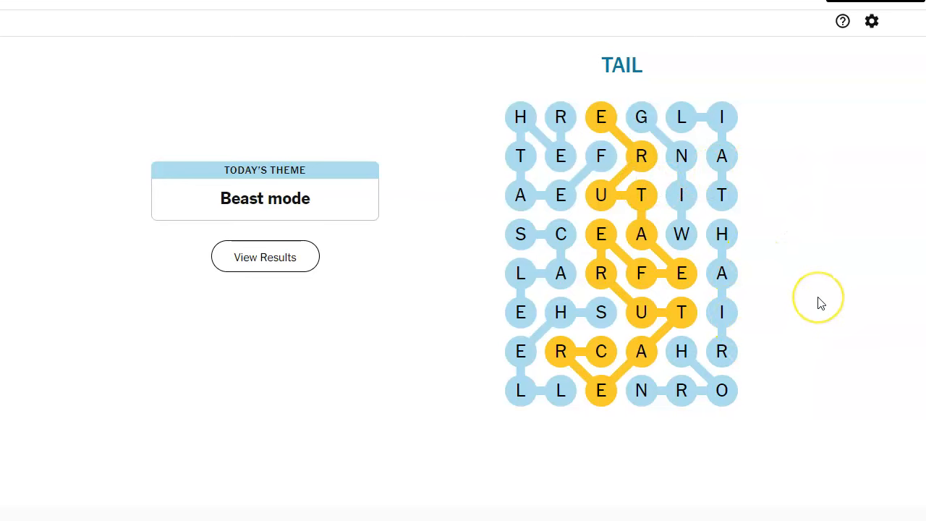
{"action": "mouse_move", "coordinate": [760, 295]}
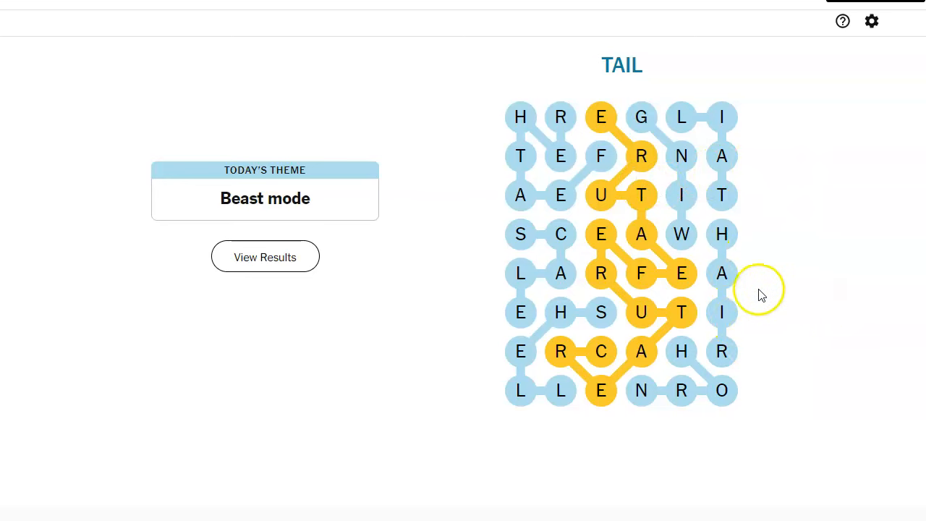
{"action": "mouse_move", "coordinate": [770, 290]}
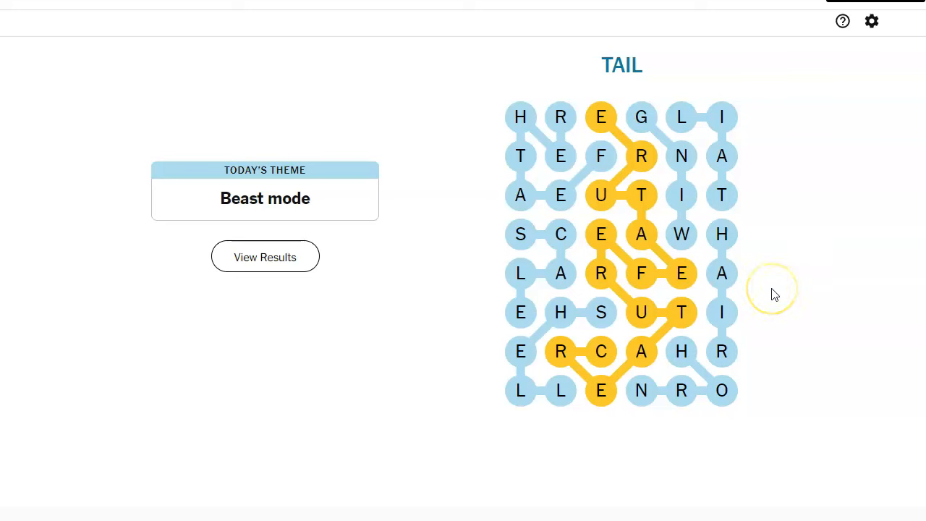
{"action": "mouse_move", "coordinate": [280, 166]}
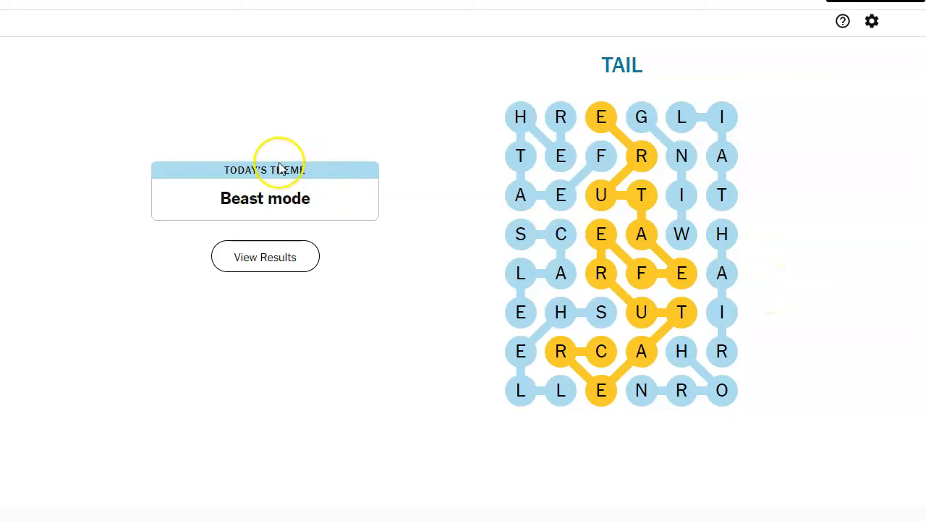